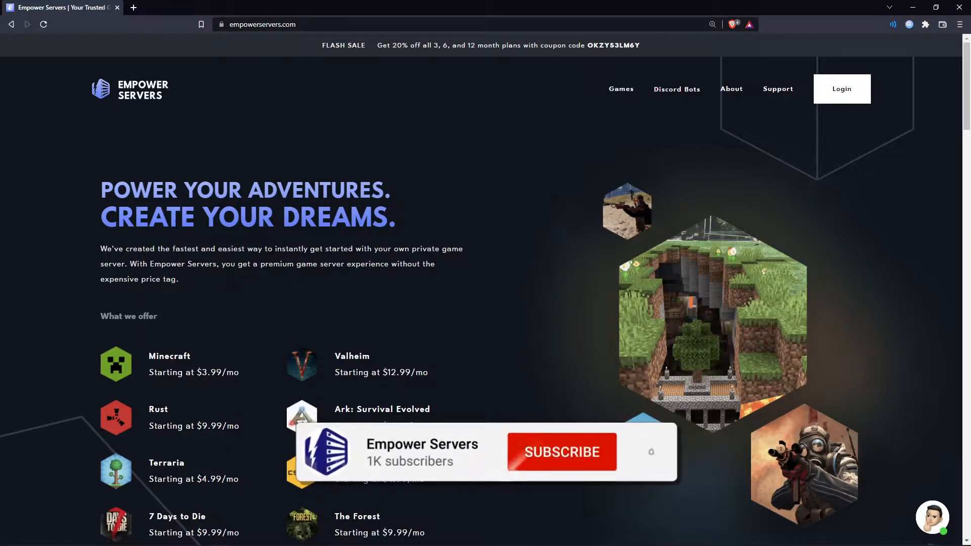
Go to the Namecheap account dashboard listing empowerservers.xyz
{"action": "left_click", "coordinate": [561, 452]}
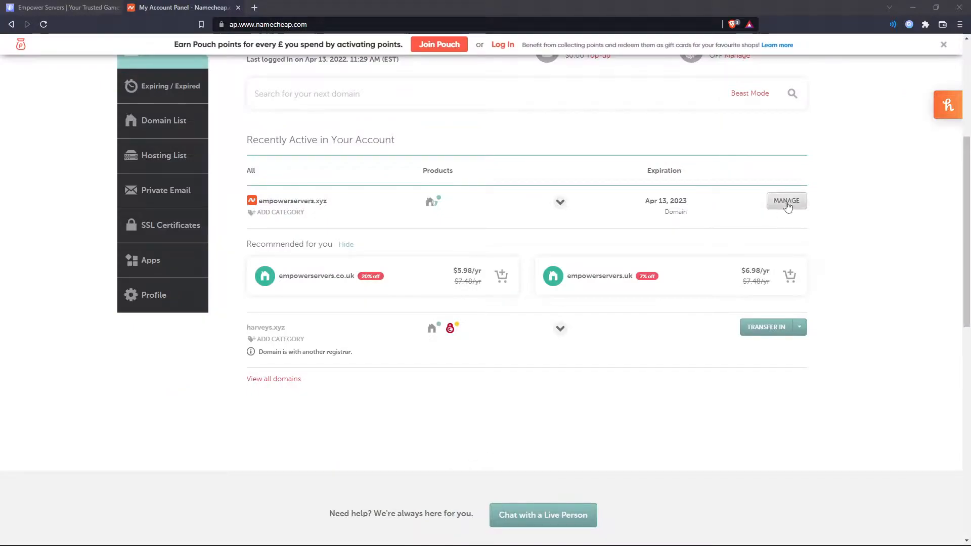
Open empowerservers.xyz's management page and its Advanced DNS records
{"action": "left_click", "coordinate": [786, 201]}
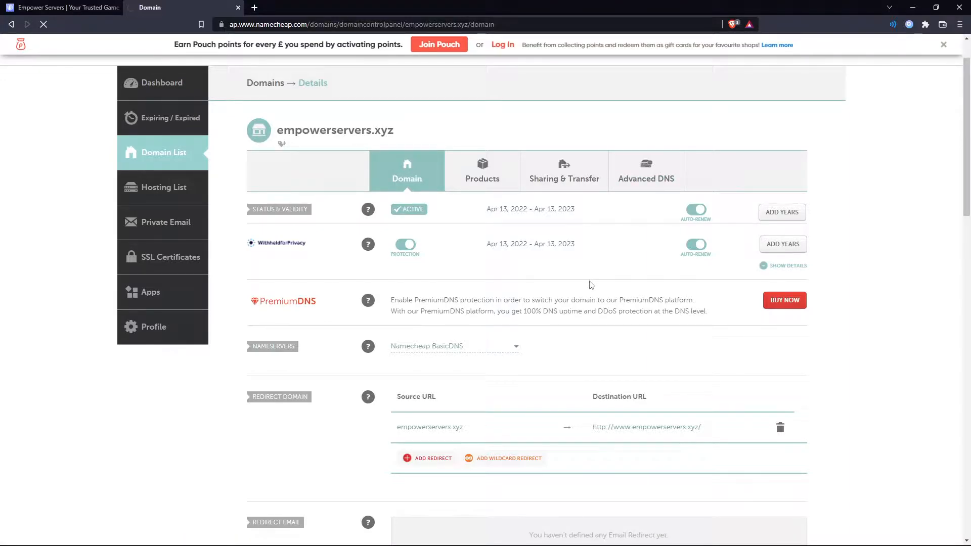
{"action": "left_click", "coordinate": [646, 171]}
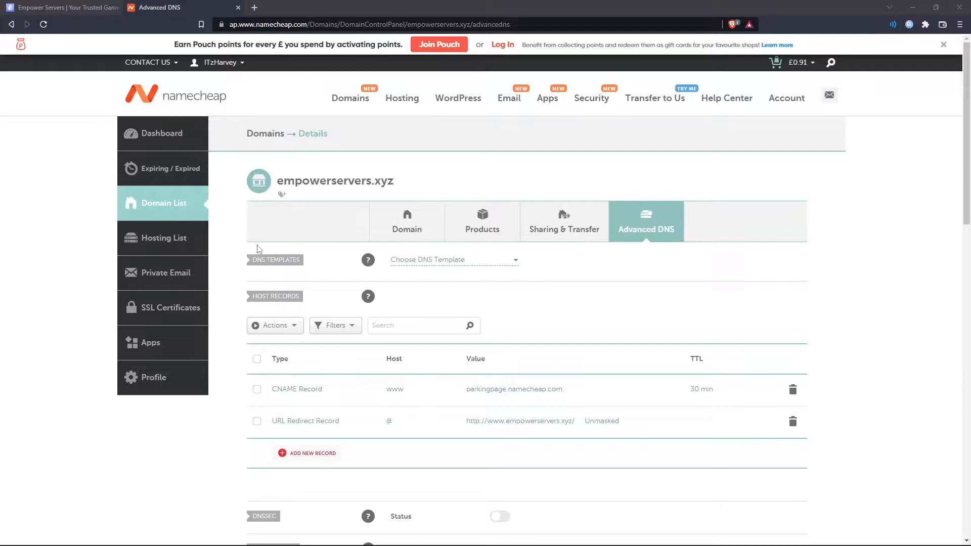
{"action": "mouse_move", "coordinate": [164, 312]}
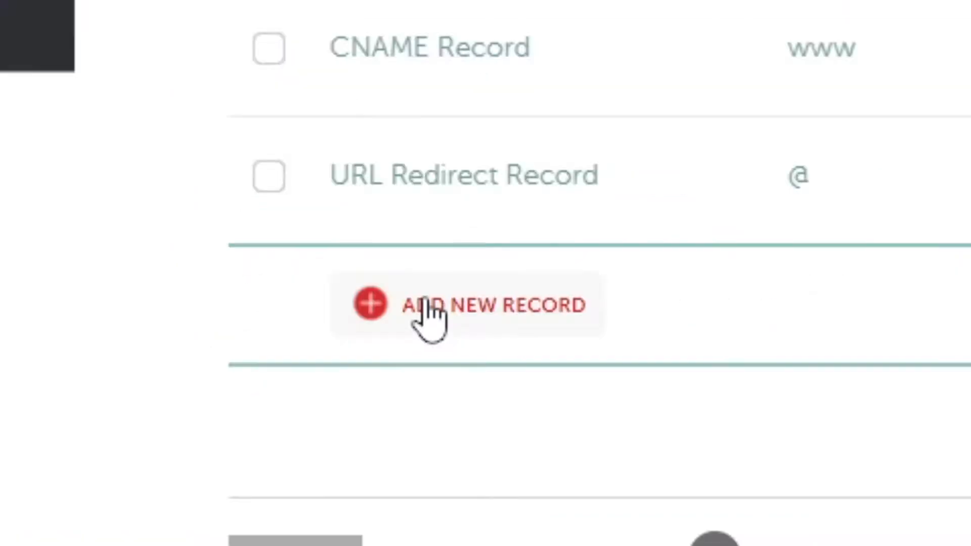
Add a new A record row with host @, leaving its IP empty for now
{"action": "left_click", "coordinate": [432, 305]}
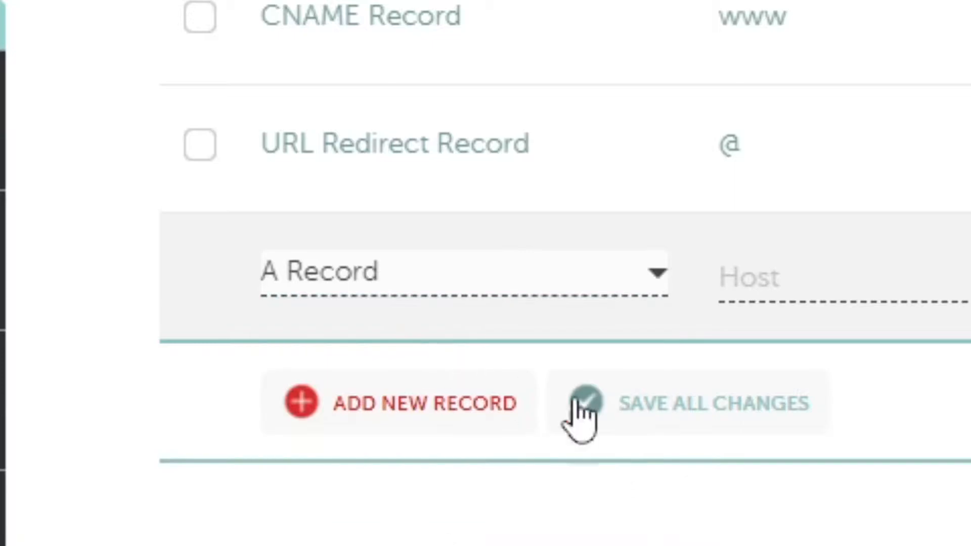
{"action": "left_click", "coordinate": [585, 403]}
{"action": "type", "text": "@"}
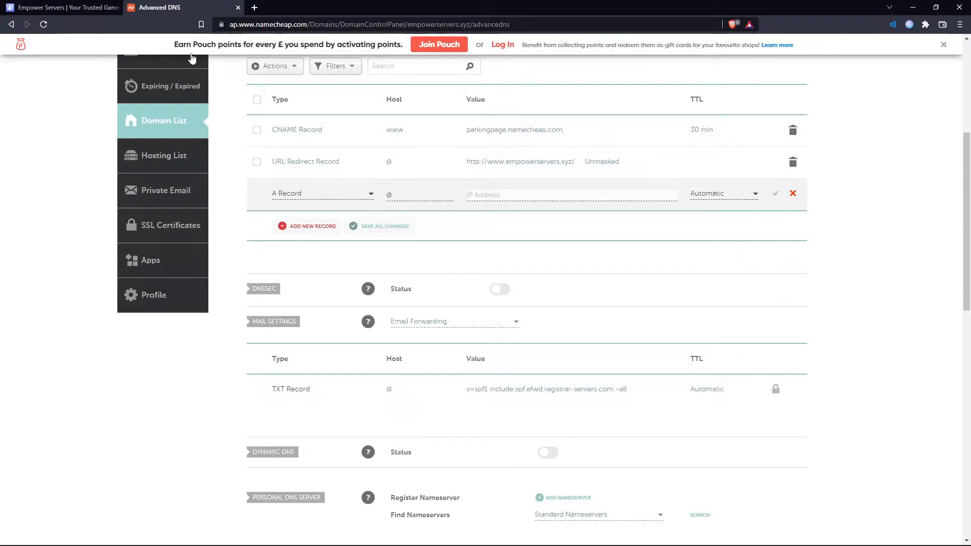
{"action": "left_click", "coordinate": [62, 8]}
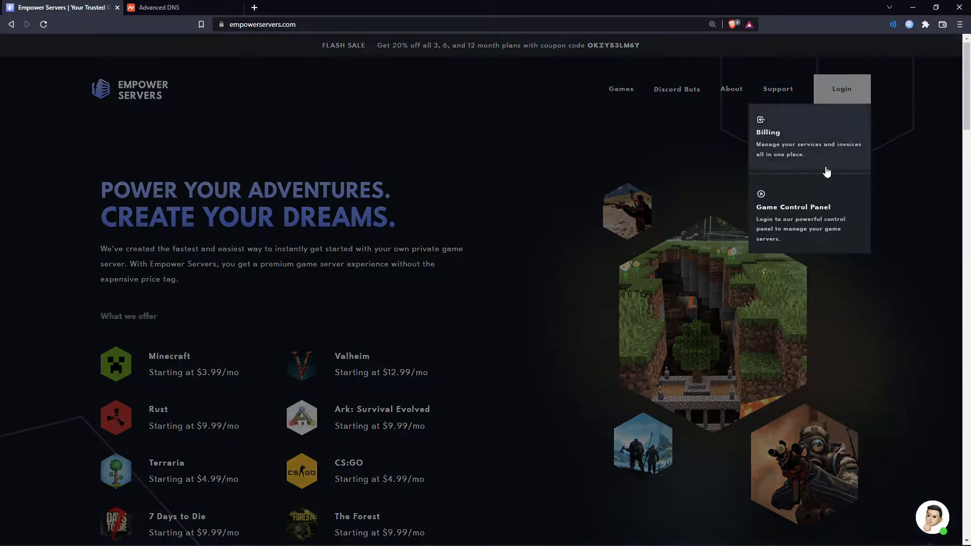
Select the Minecraft Java Tutorial server's IP 51.195.188.127 from its Server Details
{"action": "left_click", "coordinate": [794, 207]}
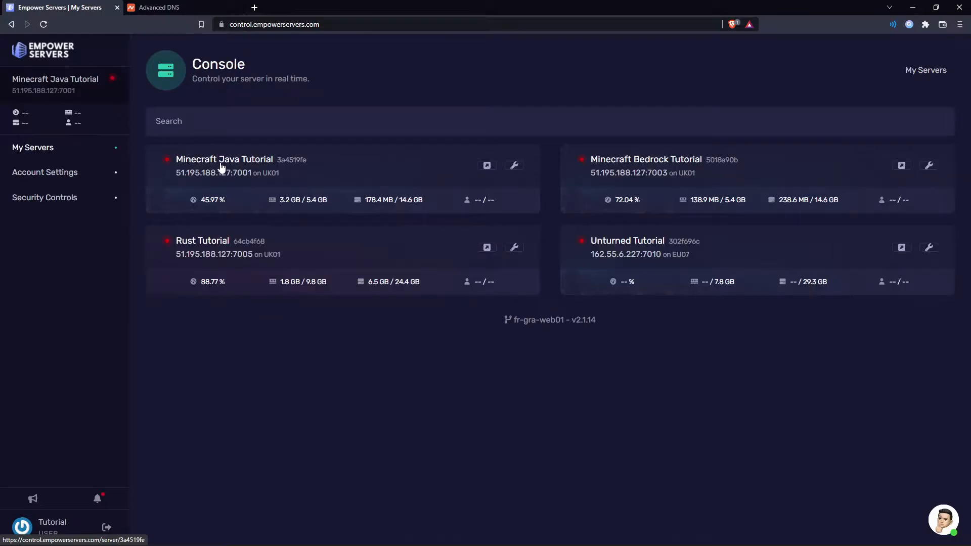
{"action": "left_click", "coordinate": [224, 159]}
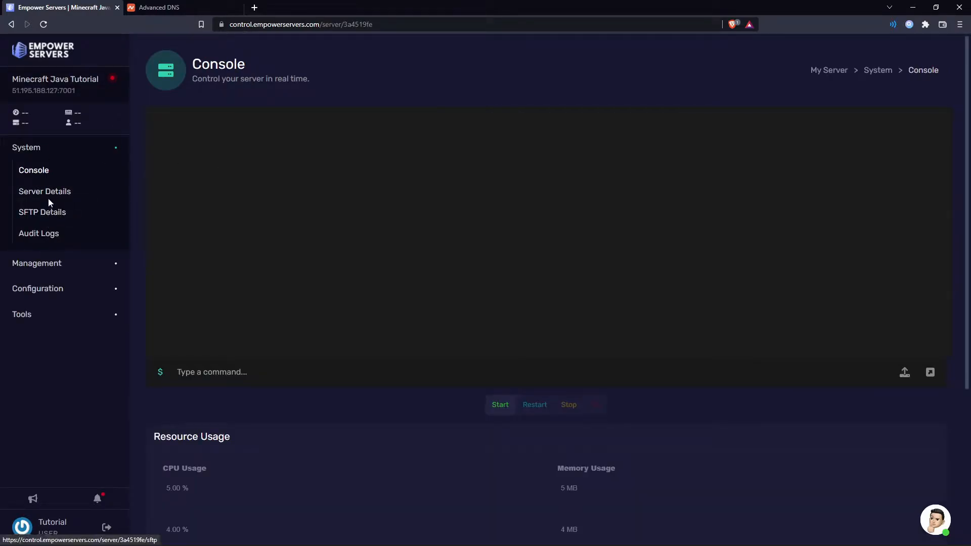
{"action": "left_click", "coordinate": [44, 191]}
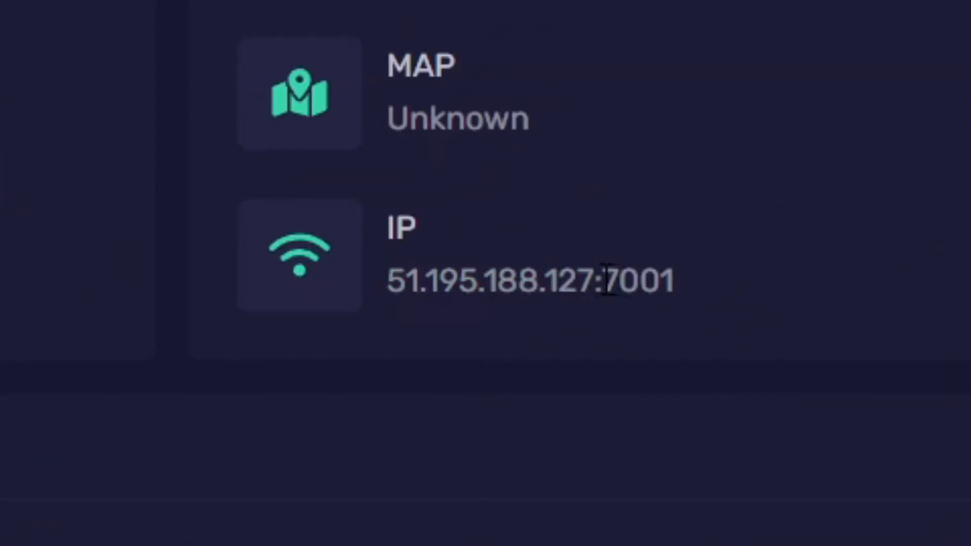
{"action": "left_click_drag", "start_coordinate": [389, 280], "coordinate": [610, 280]}
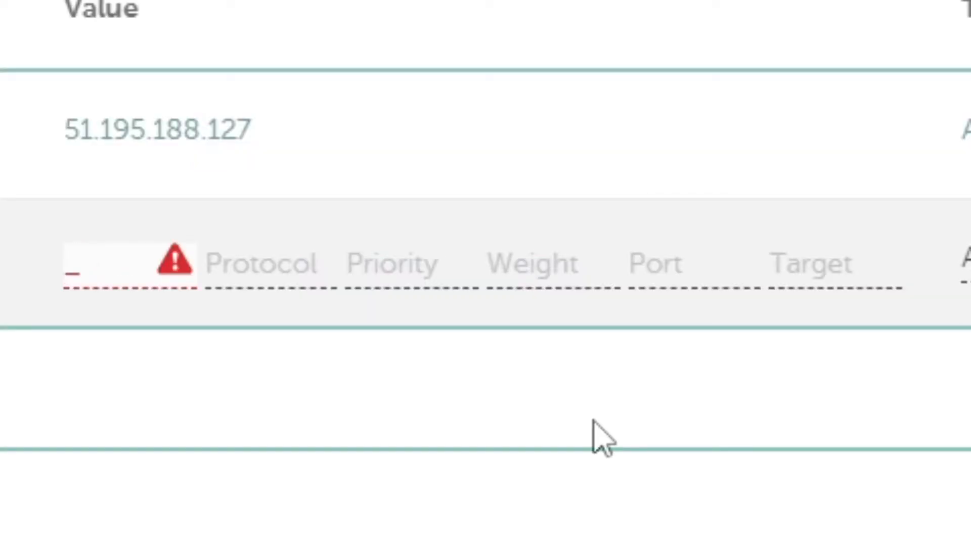
Add an SRV record: _minecraft, _tcp, priority 0, weight 5, port 7001, target empowerservers.xyz
{"action": "type", "text": "minecraft"}
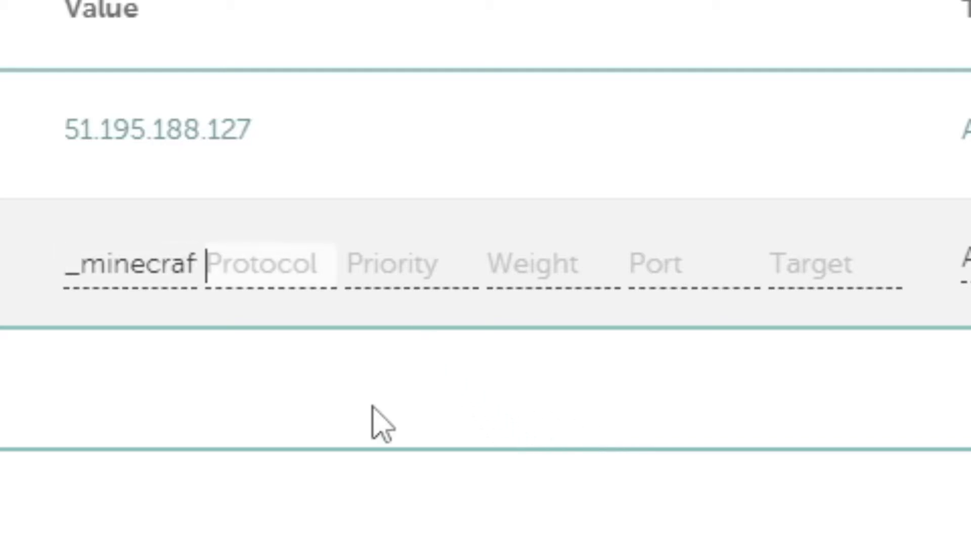
{"action": "type", "text": "_tcp"}
{"action": "left_click", "coordinate": [409, 266]}
{"action": "type", "text": "0"}
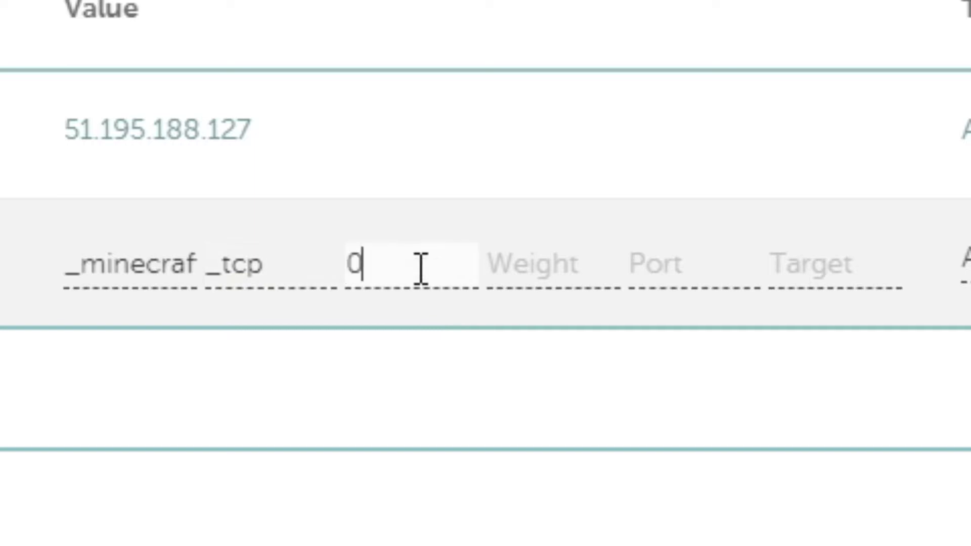
{"action": "type", "text": "5"}
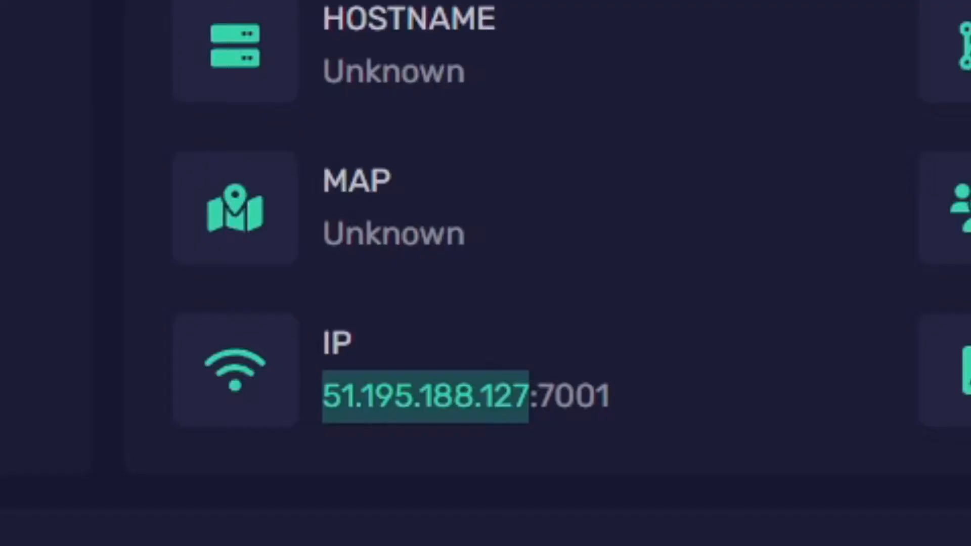
{"action": "scroll", "scroll_direction": "down", "scroll_amount": 3}
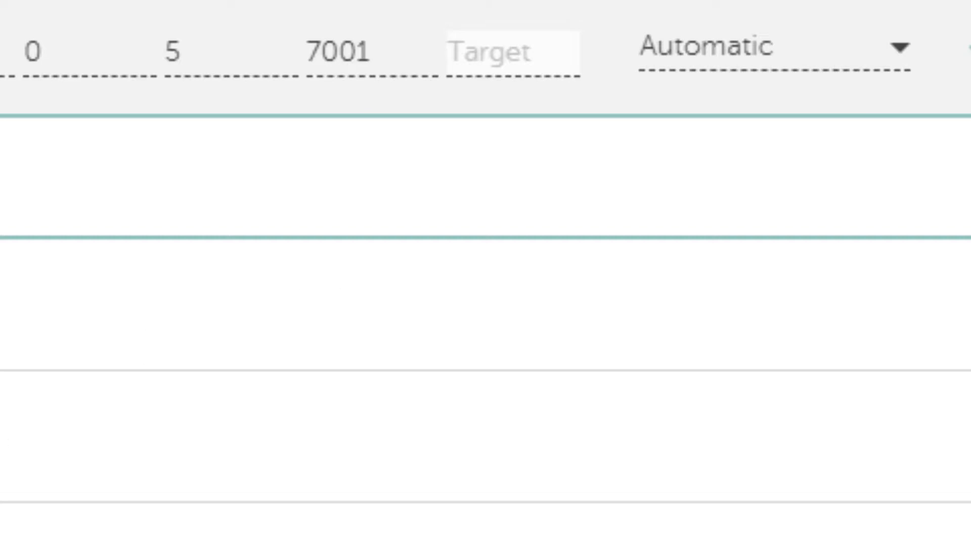
{"action": "type", "text": "emow"}
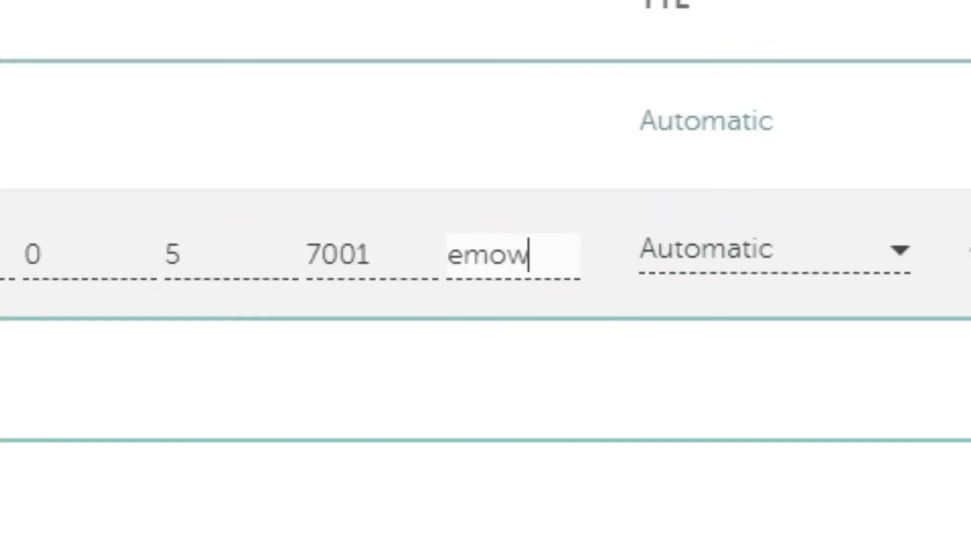
{"action": "type", "text": "servers.xyz"}
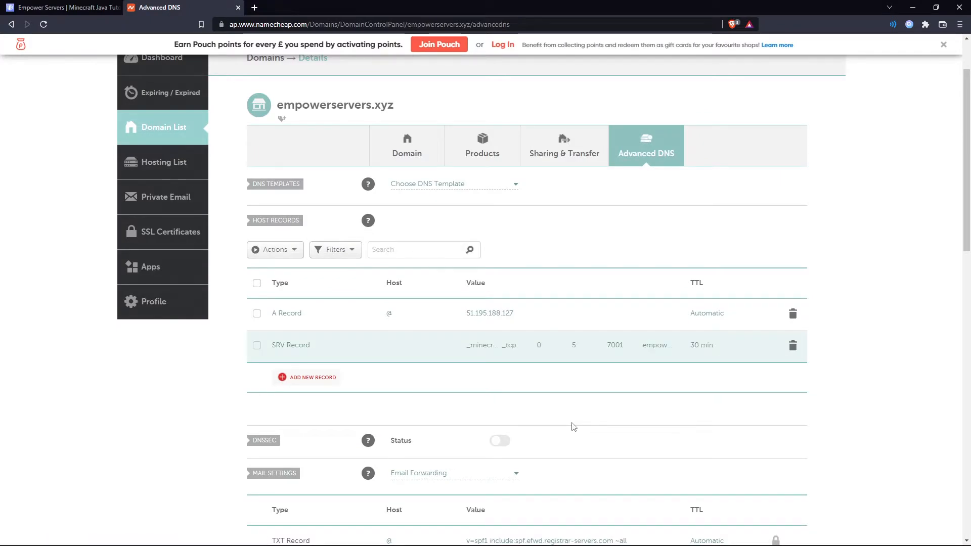
{"action": "mouse_move", "coordinate": [625, 301]}
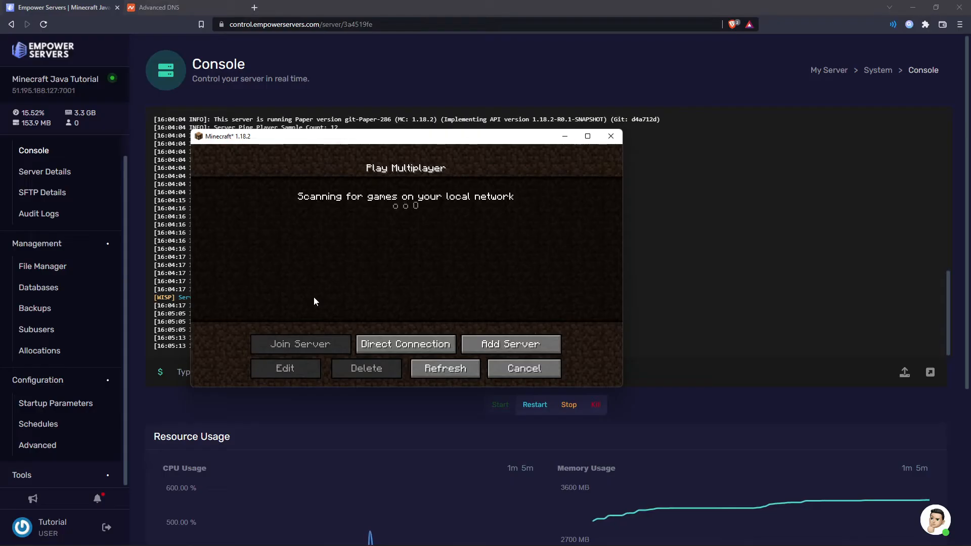
Add a Minecraft server with address empowerservers.xyz and join it
{"action": "left_click", "coordinate": [285, 368]}
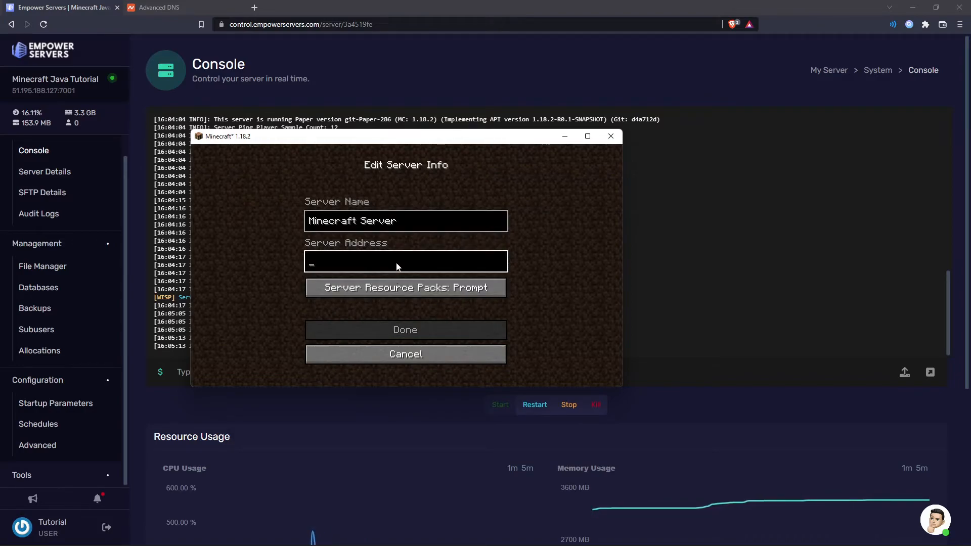
{"action": "type", "text": "empowerservers.xyz"}
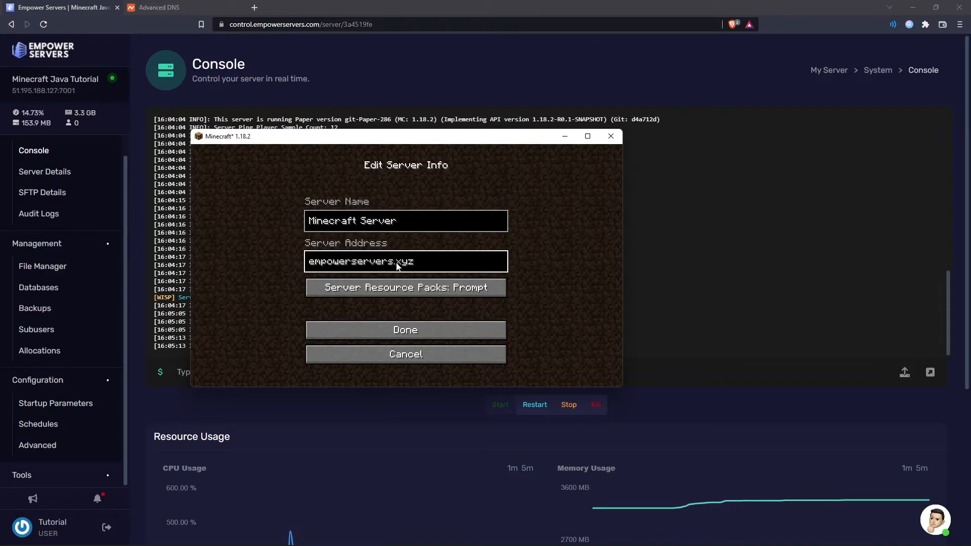
{"action": "left_click", "coordinate": [405, 329]}
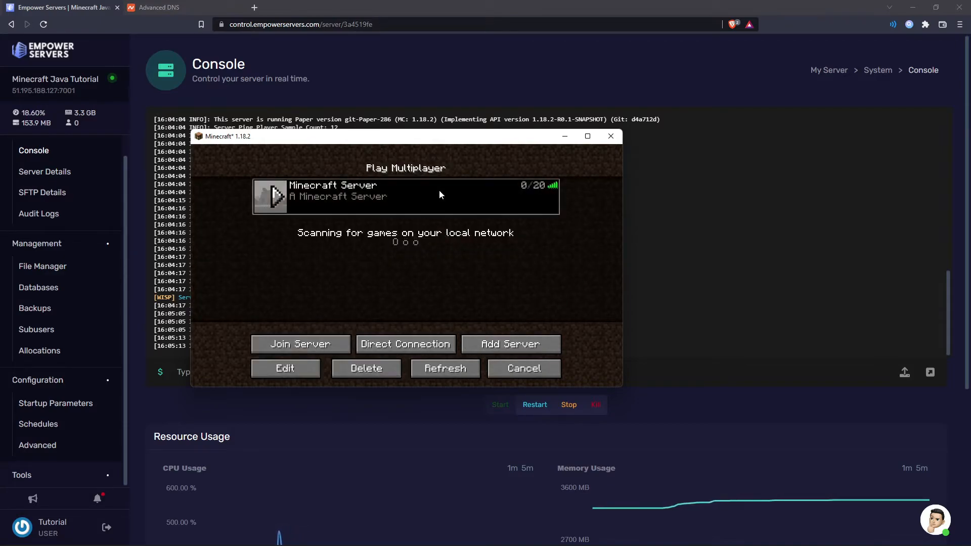
{"action": "left_click", "coordinate": [300, 344]}
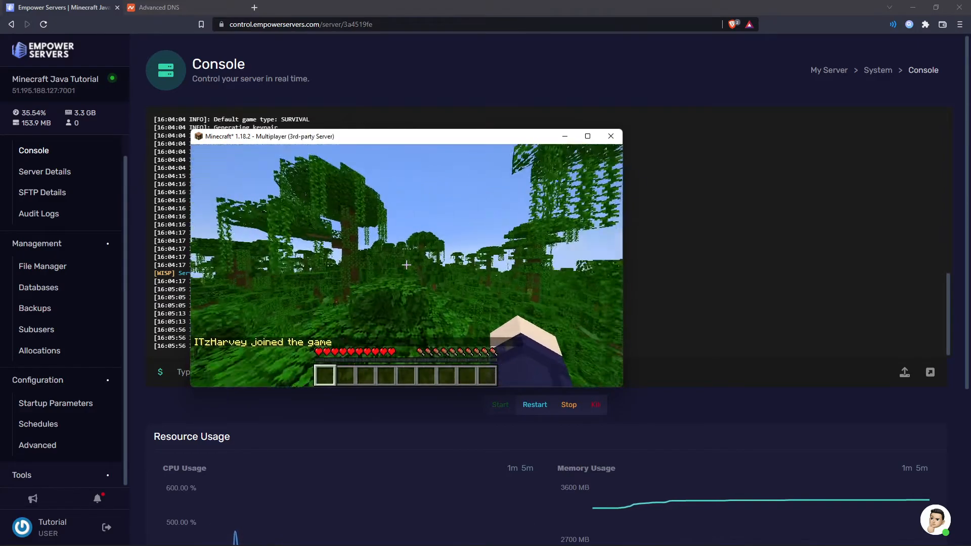
{"action": "left_click", "coordinate": [157, 8]}
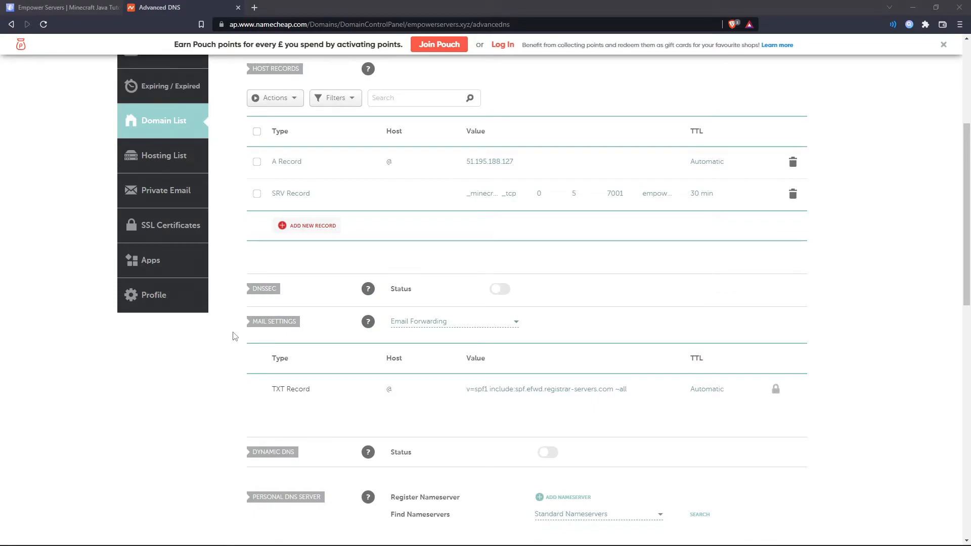
{"action": "mouse_move", "coordinate": [403, 166]}
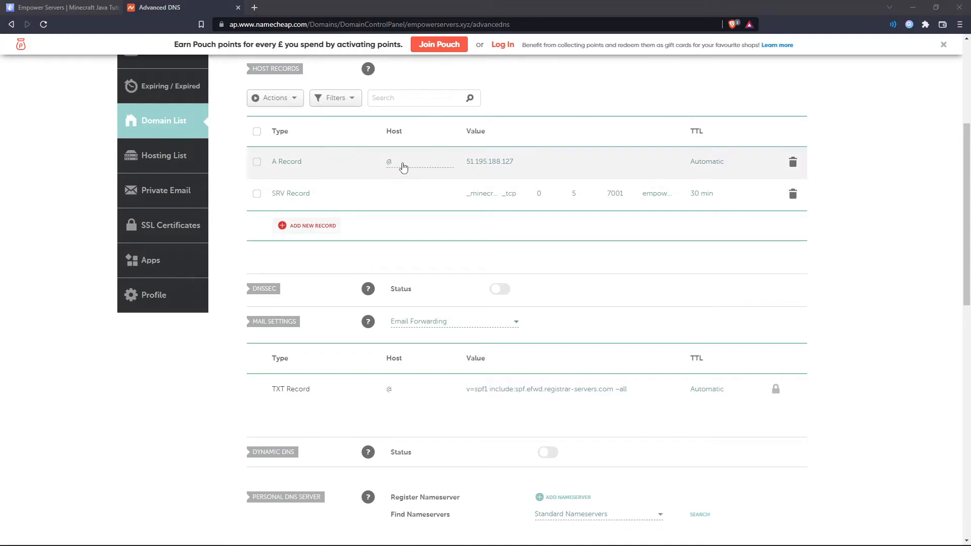
Change the A record host to play and the SRV target to play.empowerservers.xyz
{"action": "left_click", "coordinate": [402, 162]}
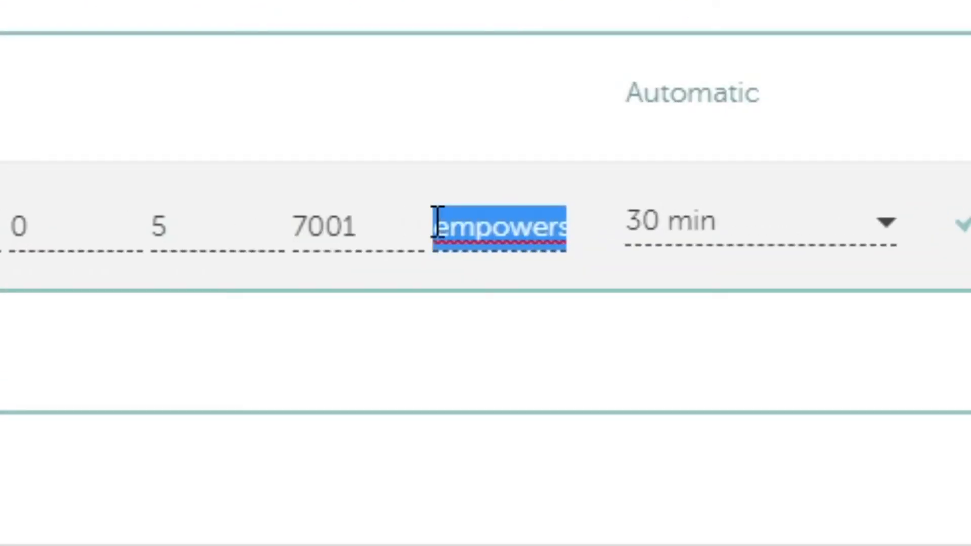
{"action": "type", "text": "play.empc"}
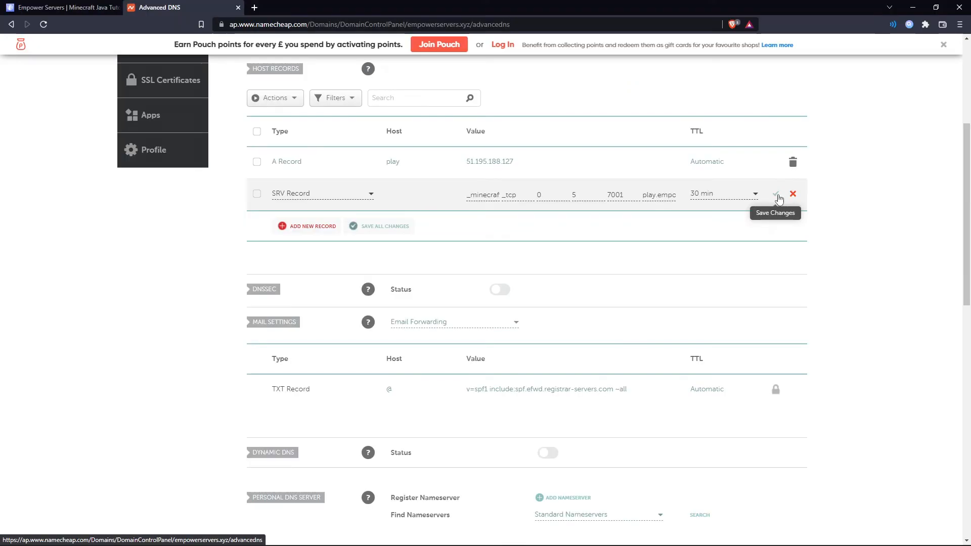
{"action": "left_click", "coordinate": [59, 8]}
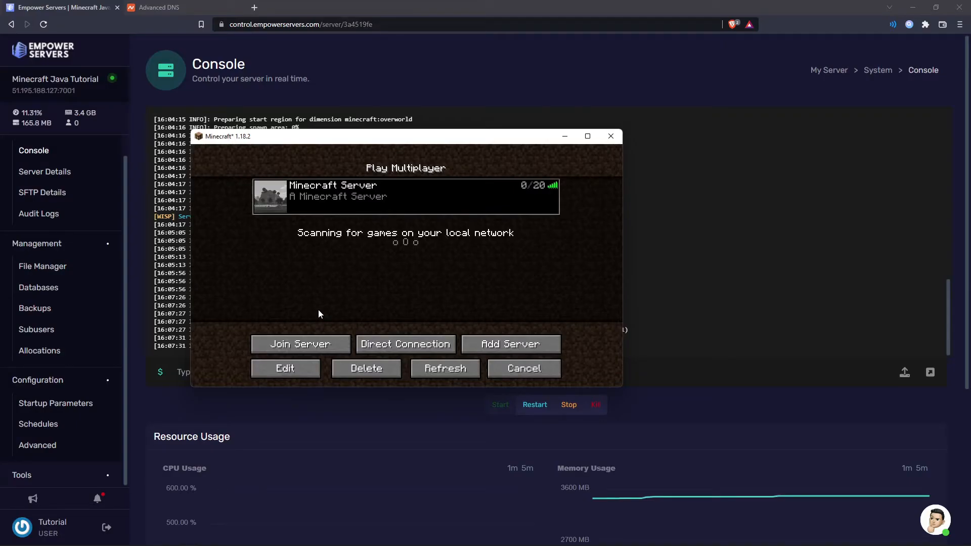
Edit the saved Minecraft server's address to play.empowerservers.xyz
{"action": "left_click", "coordinate": [284, 368]}
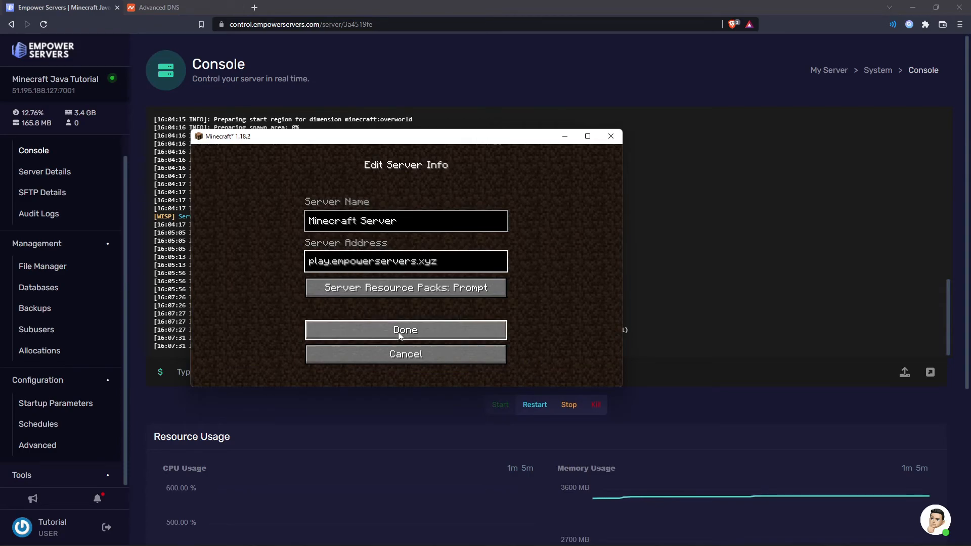
{"action": "left_click", "coordinate": [405, 329]}
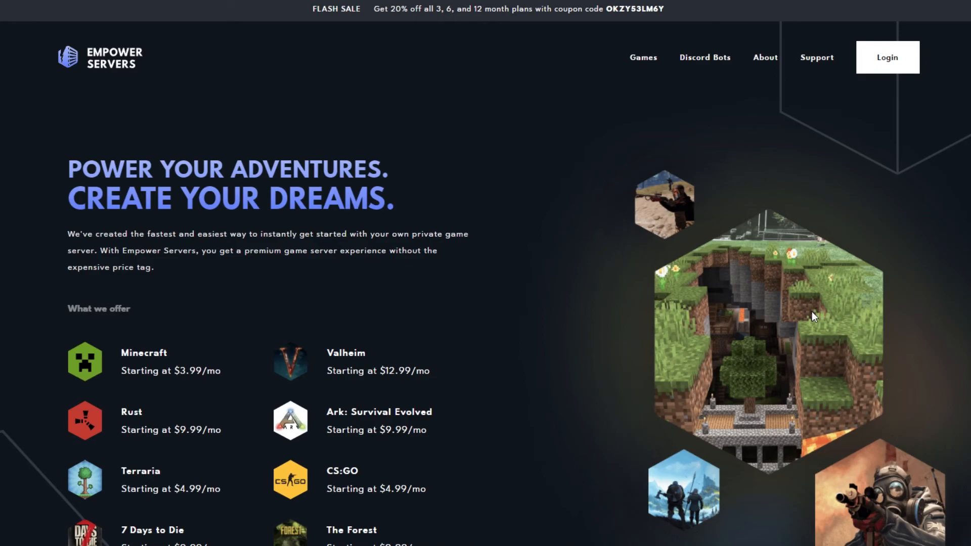
{"action": "mouse_move", "coordinate": [834, 310]}
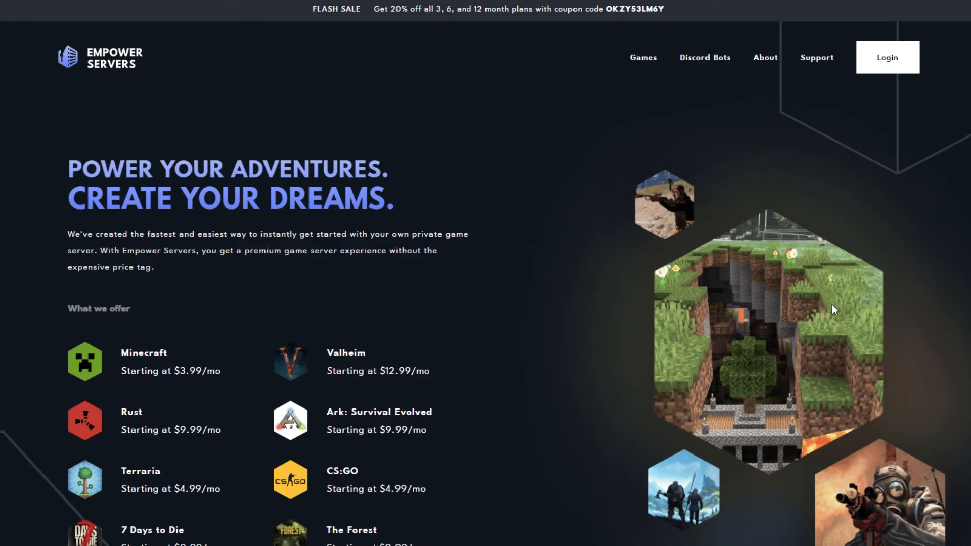